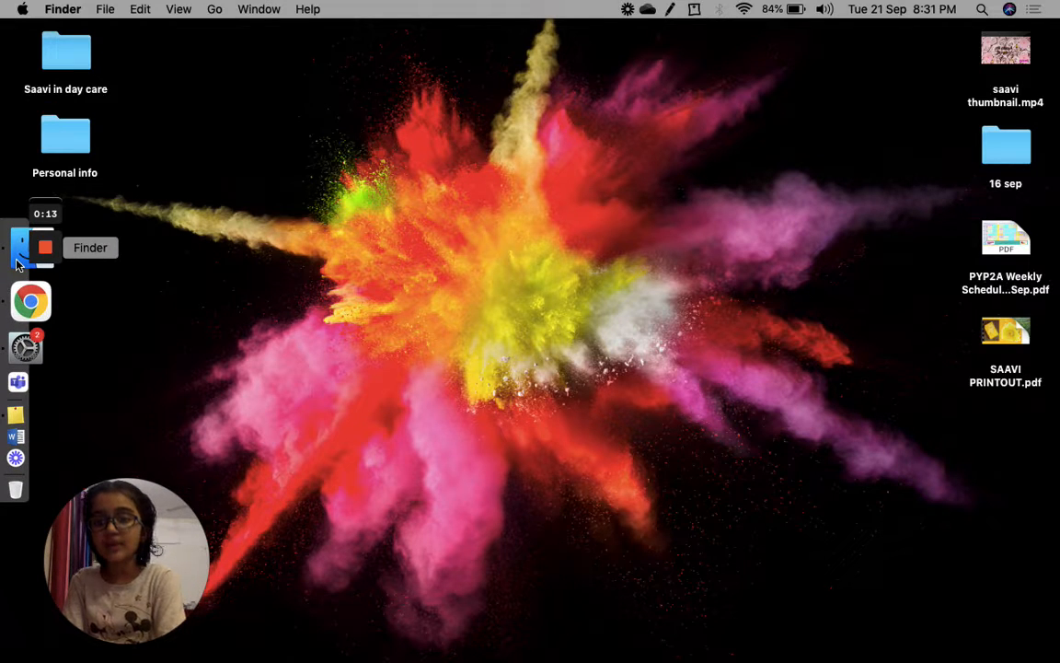
Browse the Applications folder in a new Finder window.
{"action": "left_click", "coordinate": [20, 247]}
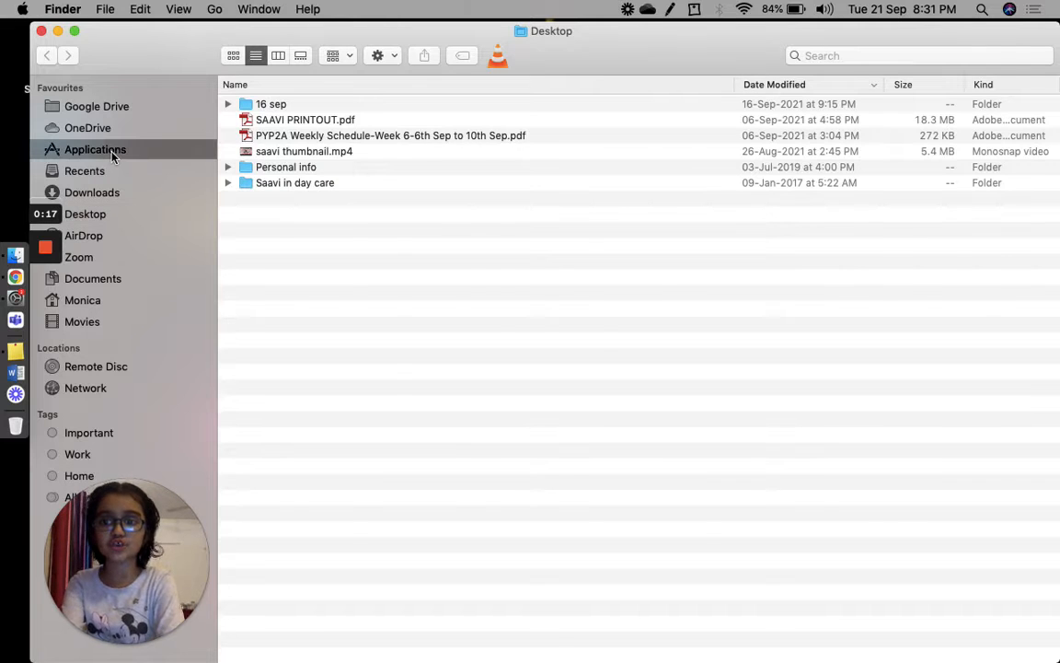
{"action": "left_click", "coordinate": [95, 149]}
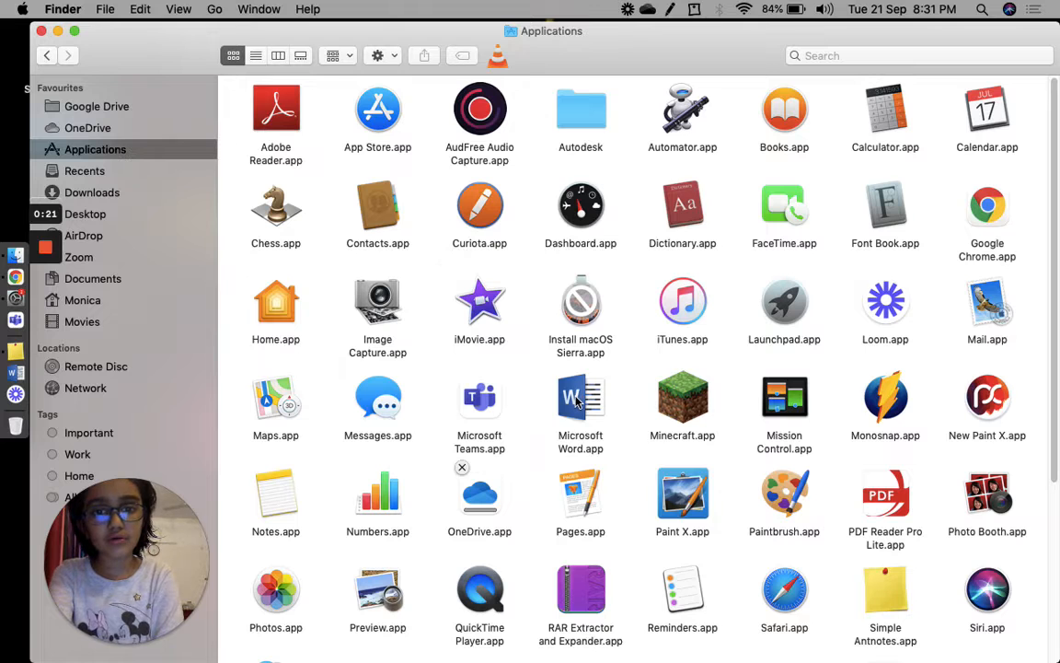
{"action": "left_click", "coordinate": [581, 398]}
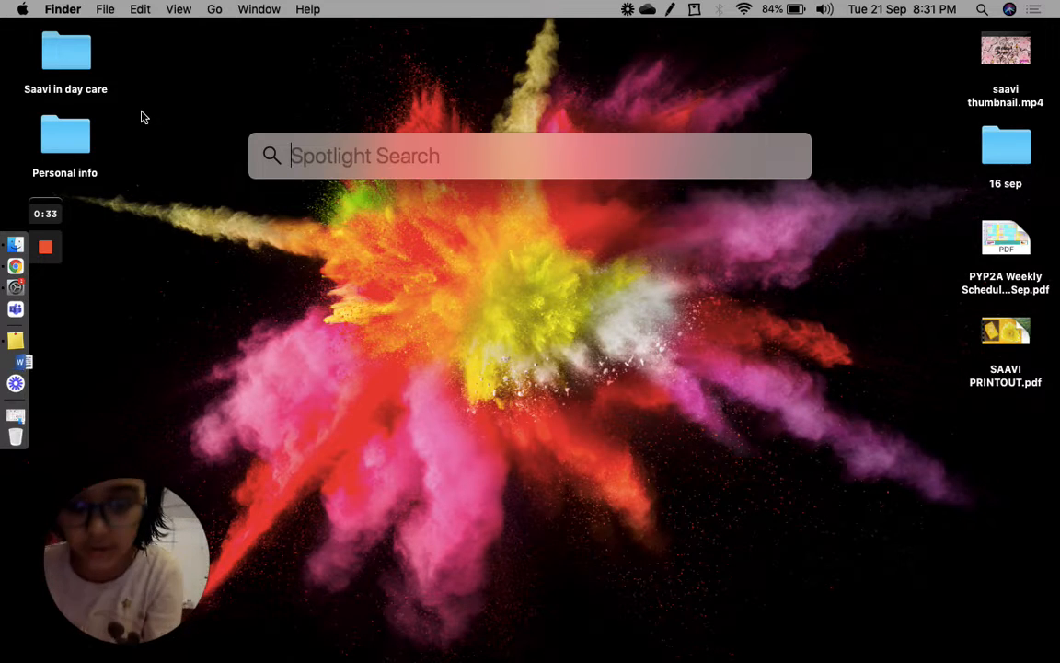
Launch Microsoft Word by searching 'wo' in Spotlight.
{"action": "type", "text": "wo"}
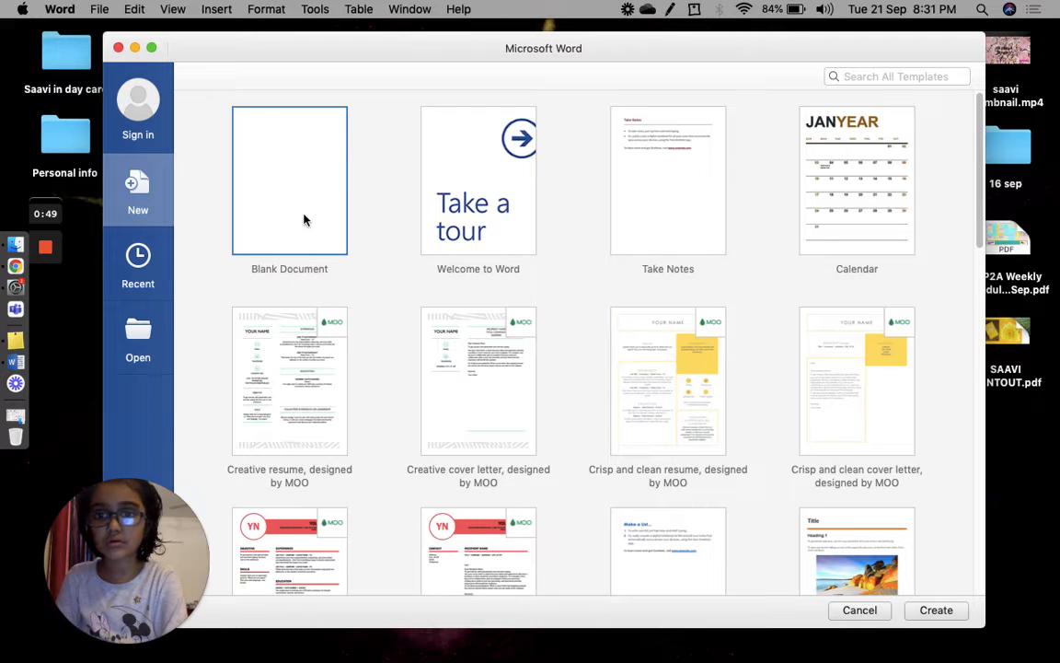
{"action": "mouse_move", "coordinate": [622, 237]}
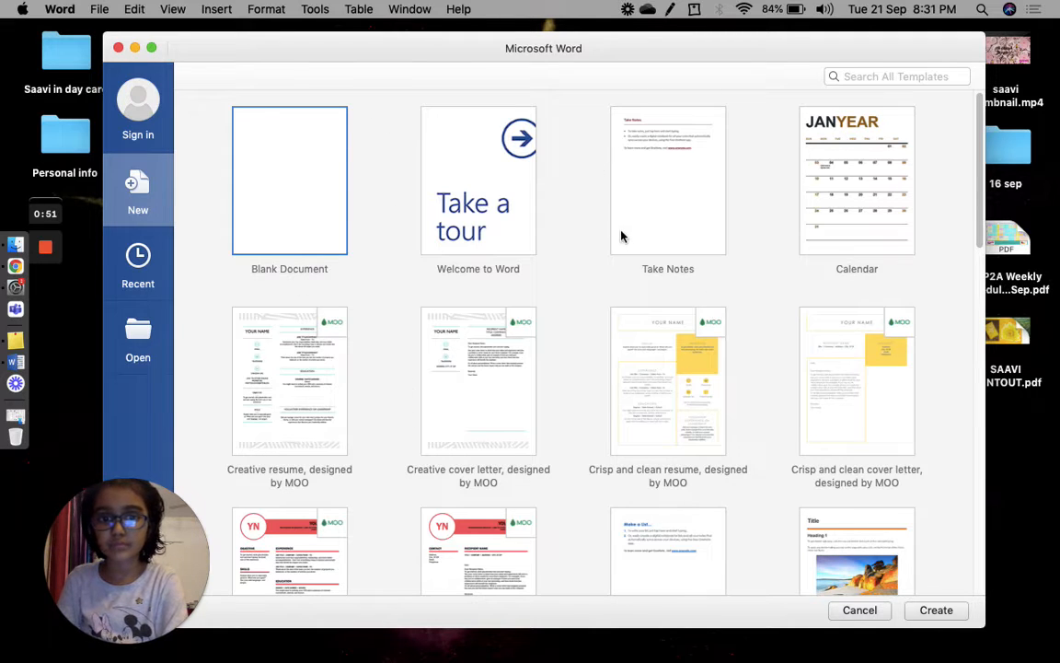
{"action": "mouse_move", "coordinate": [296, 197]}
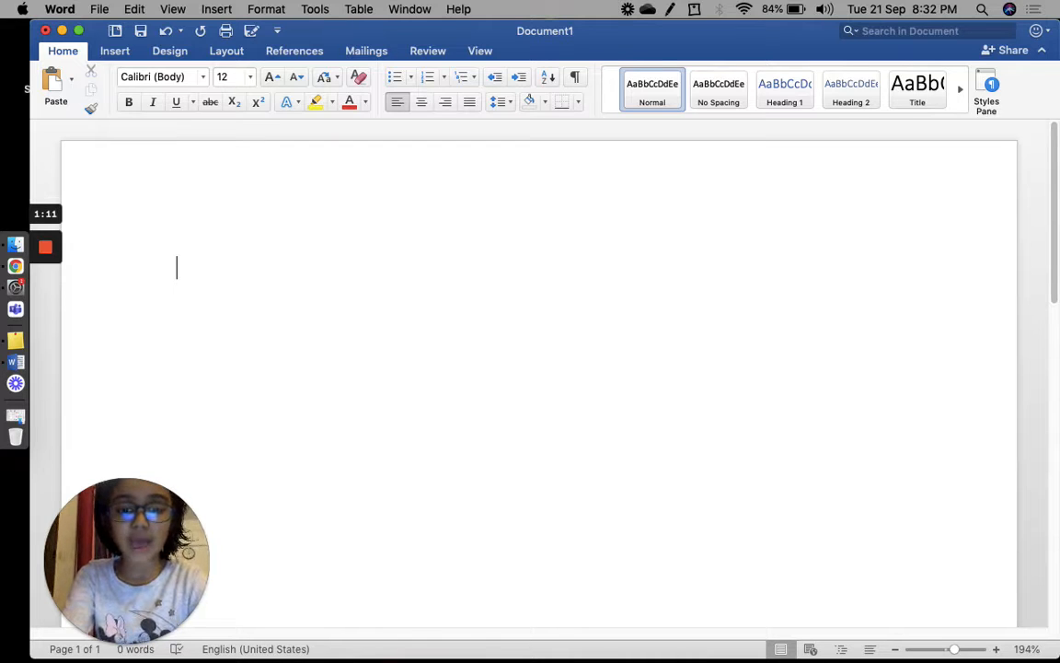
Type 'saavi' and begin correcting the line with a leading 'I'.
{"action": "type", "text": "a"}
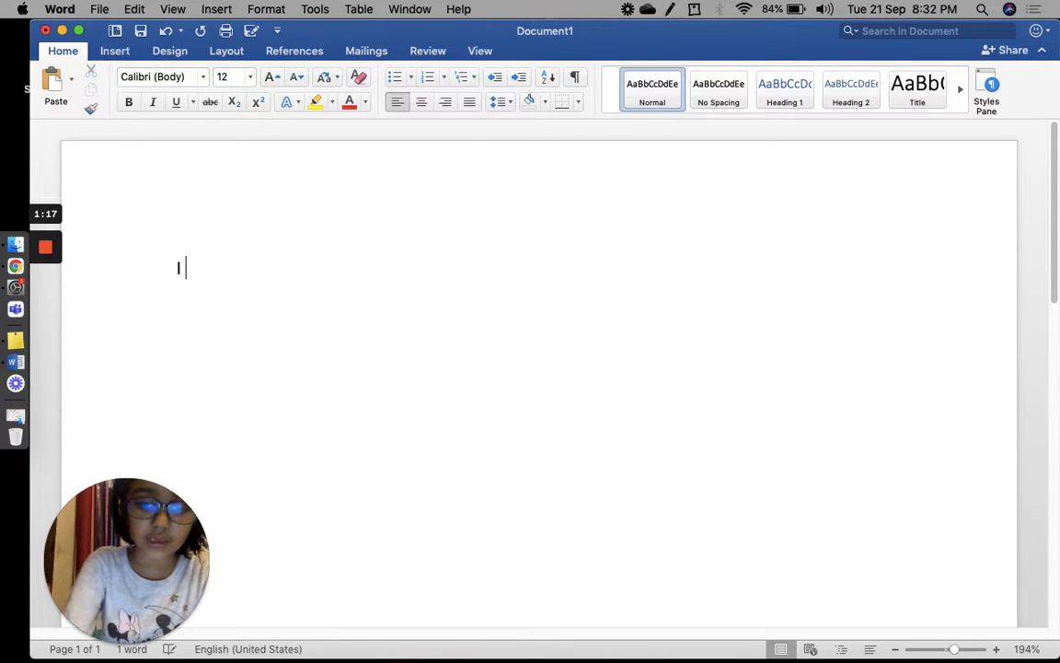
{"action": "type", "text": "s"}
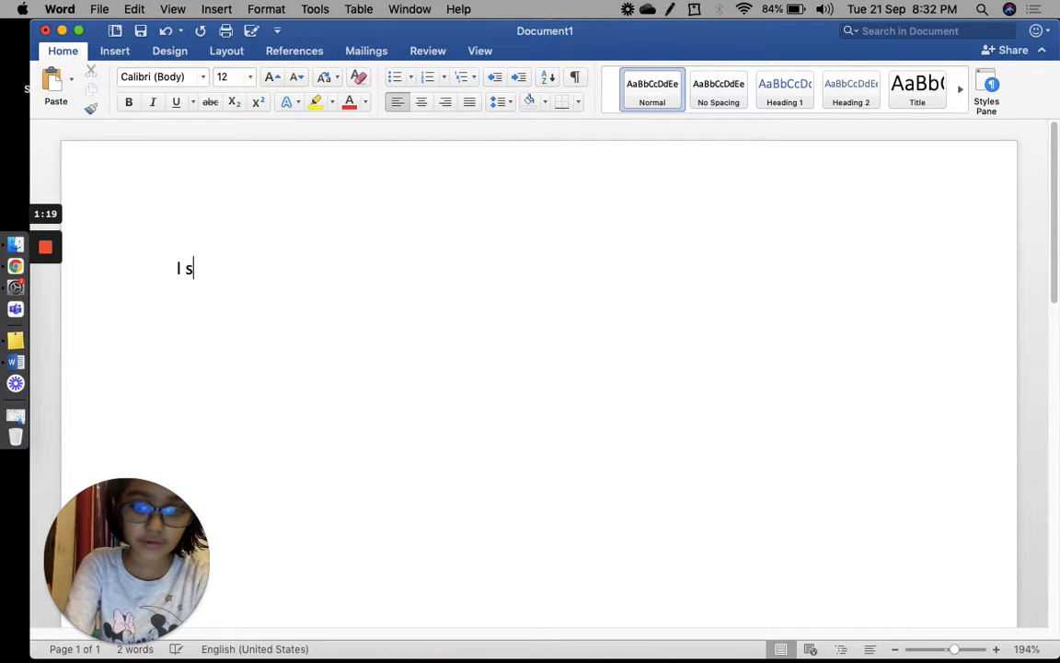
{"action": "type", "text": "aavi"}
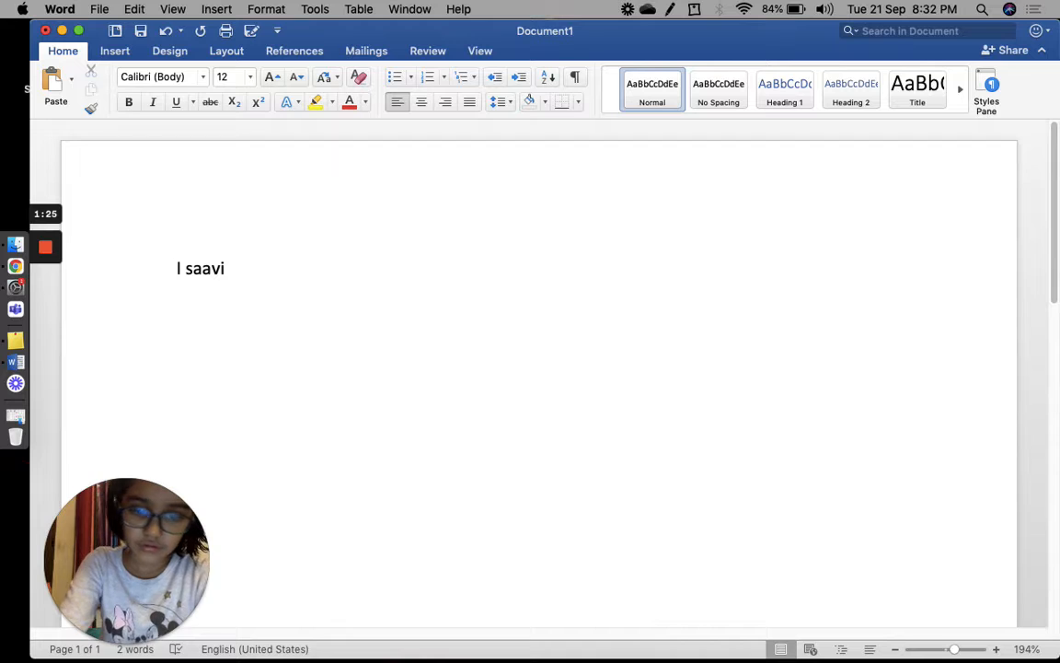
{"action": "key", "text": "backspace"}
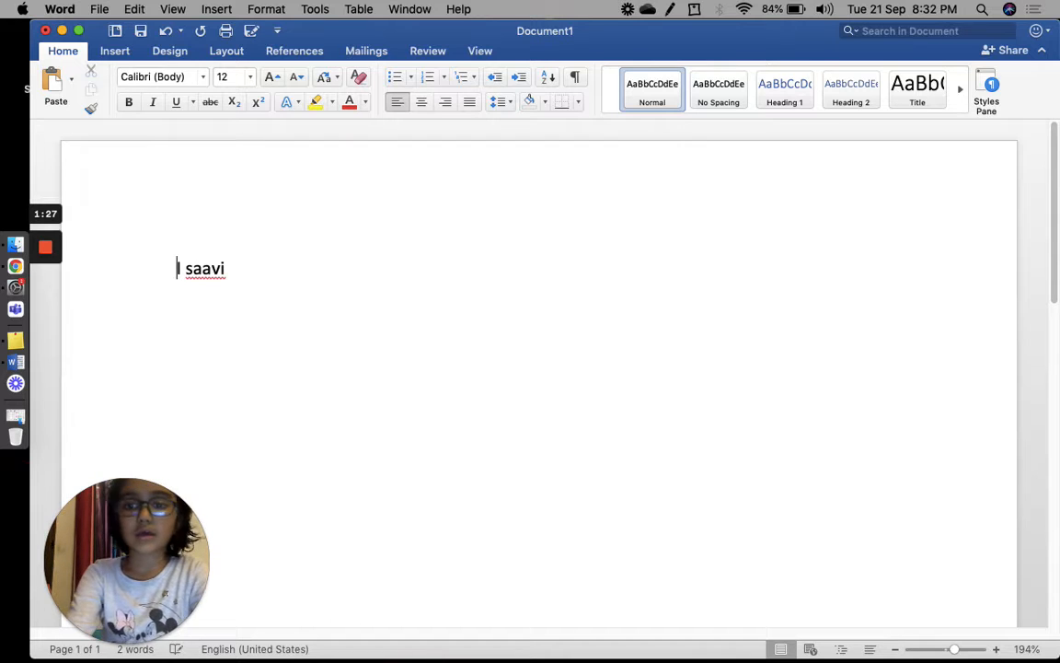
{"action": "type", "text": "I"}
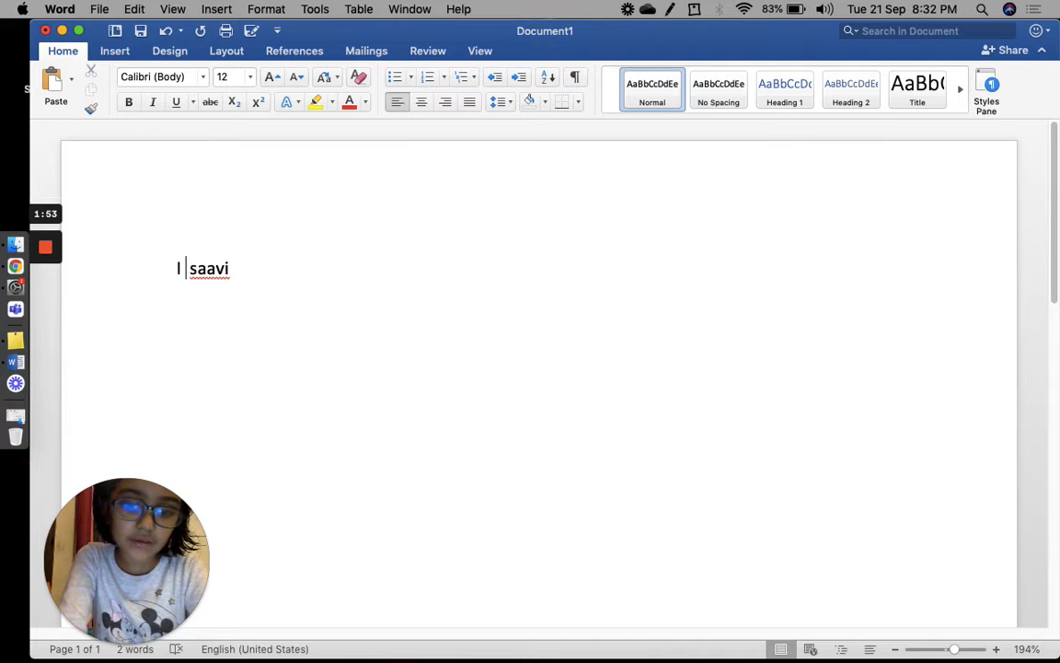
Complete the sentence as 'I am Saavi' with Saavi capitalised.
{"action": "type", "text": "am"}
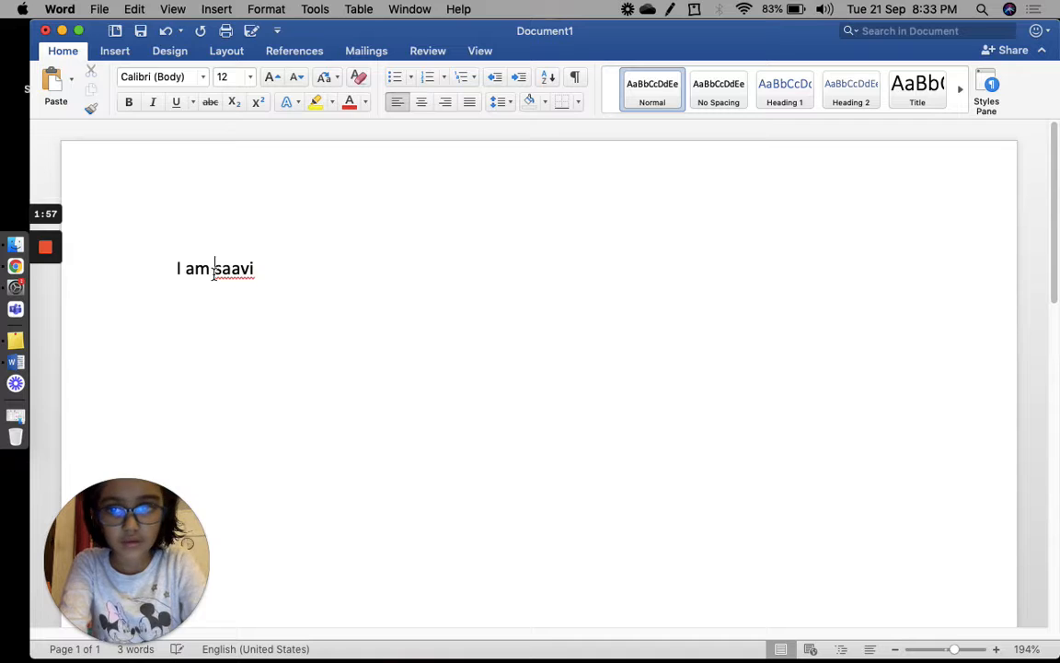
{"action": "key", "text": "backspace"}
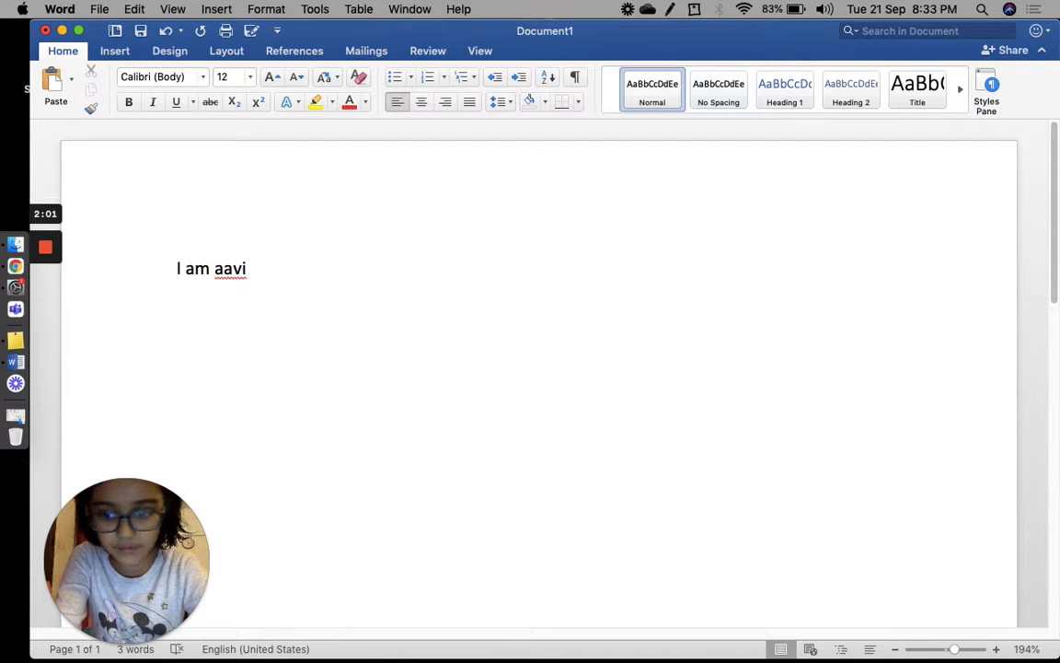
{"action": "type", "text": "Saavi"}
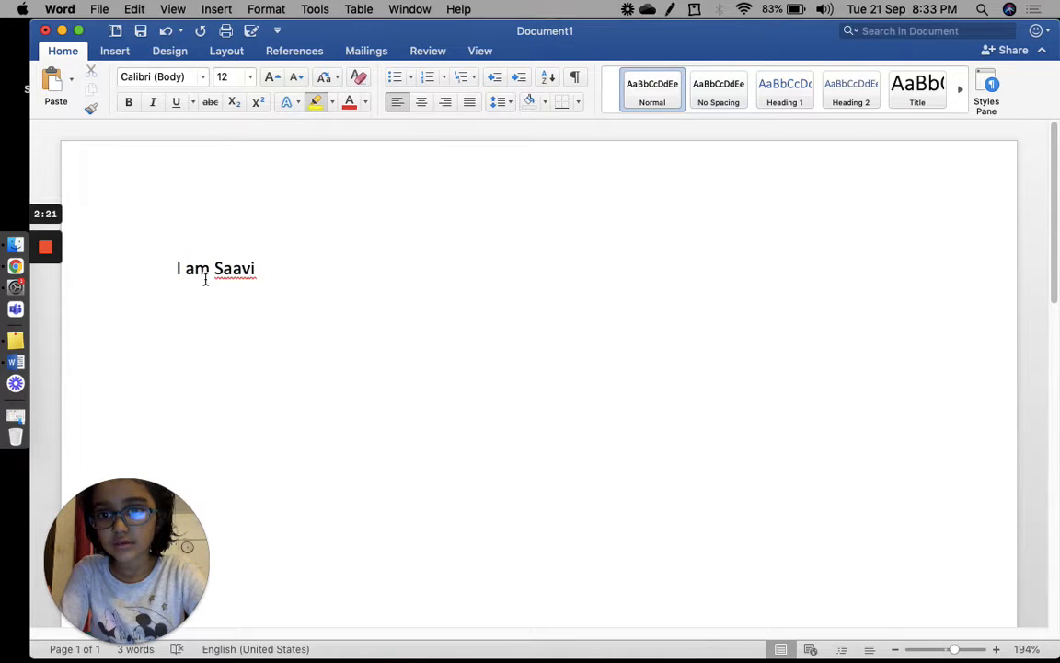
Select 'I am Saavi' and colour the text blue.
{"action": "left_click_drag", "start_coordinate": [177, 268], "coordinate": [256, 268]}
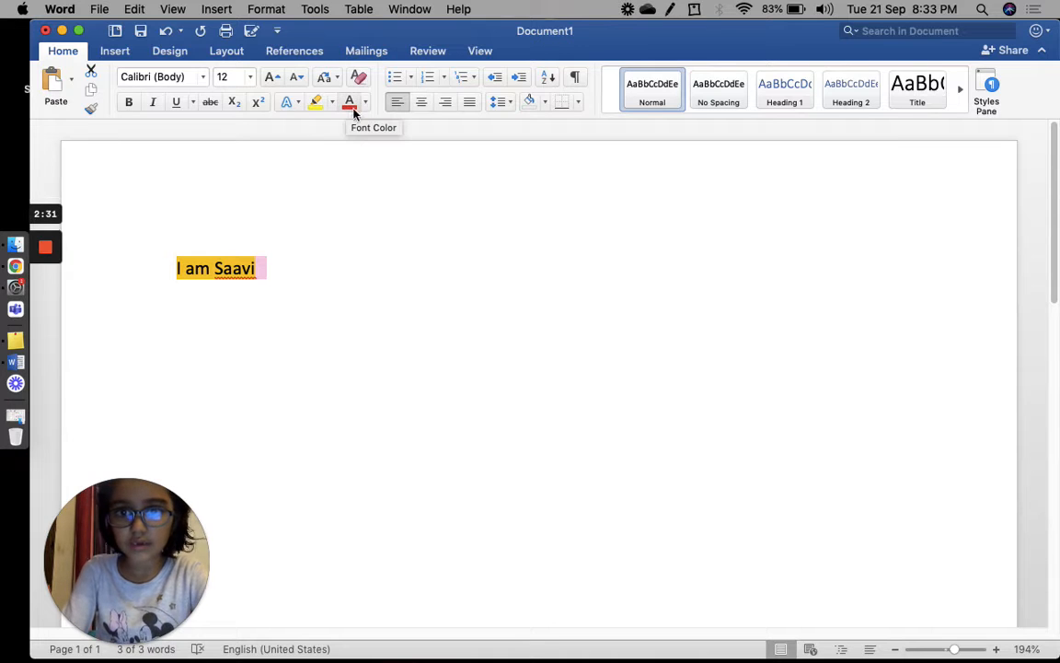
{"action": "left_click", "coordinate": [365, 101]}
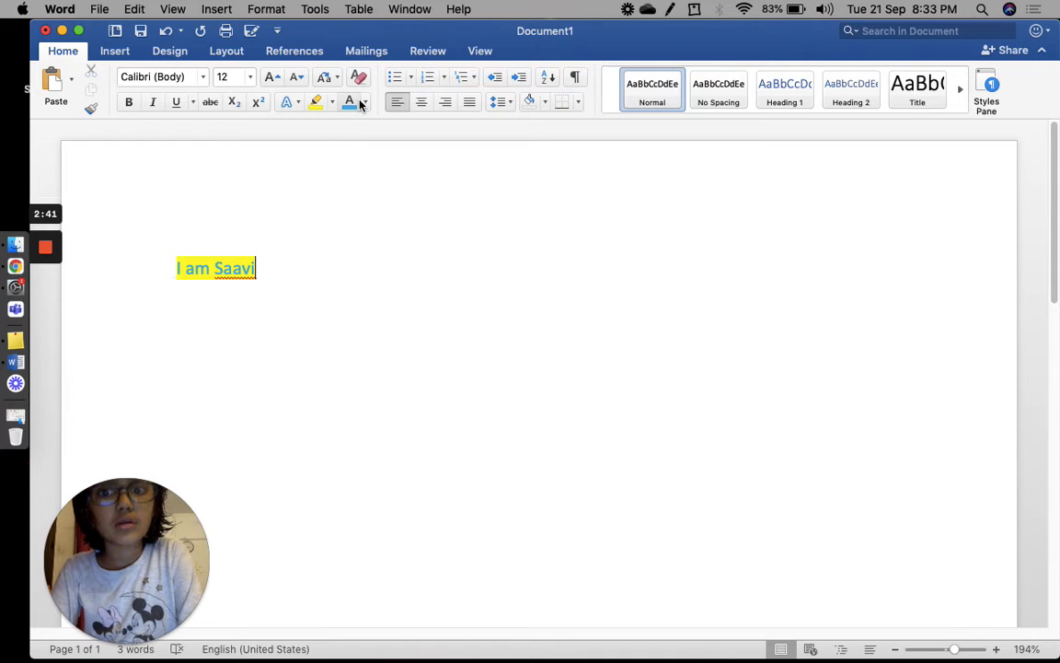
{"action": "mouse_move", "coordinate": [366, 102]}
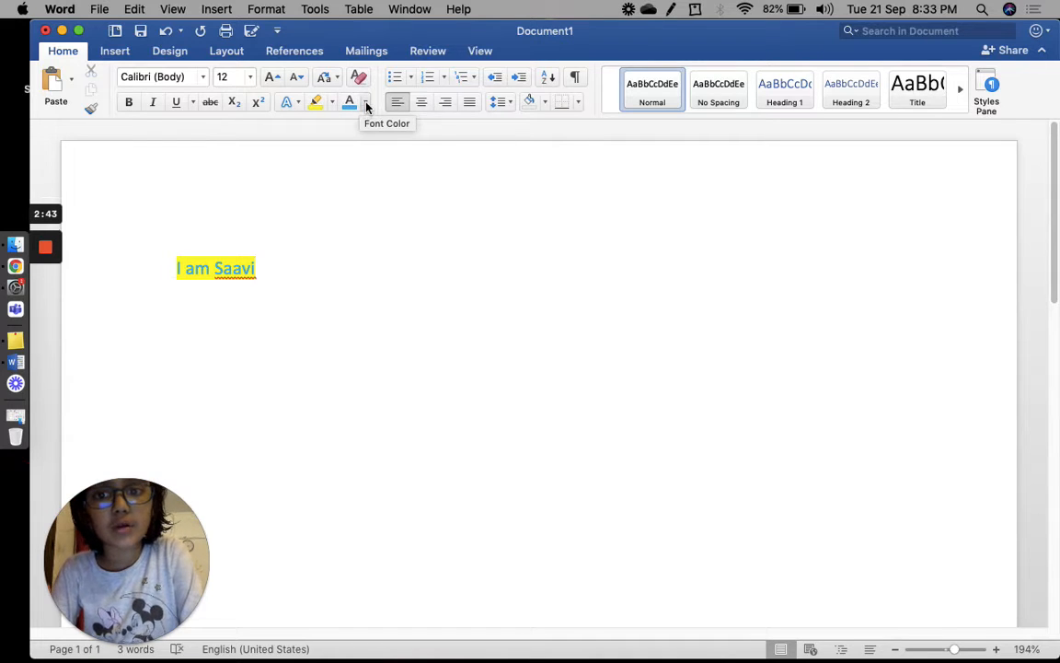
{"action": "left_click", "coordinate": [366, 103]}
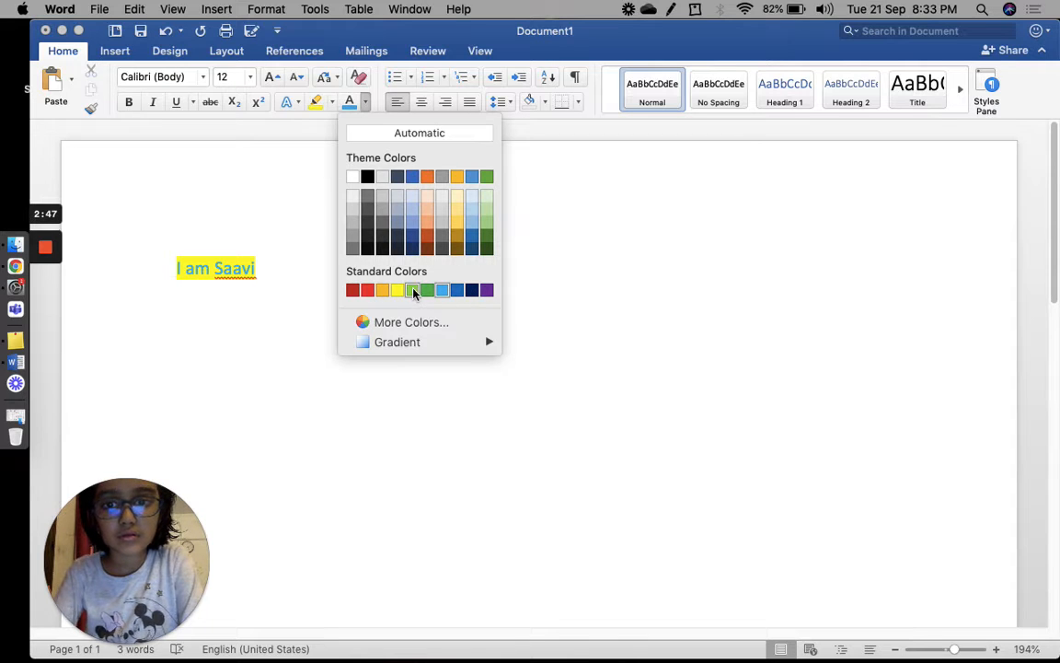
{"action": "left_click", "coordinate": [412, 290]}
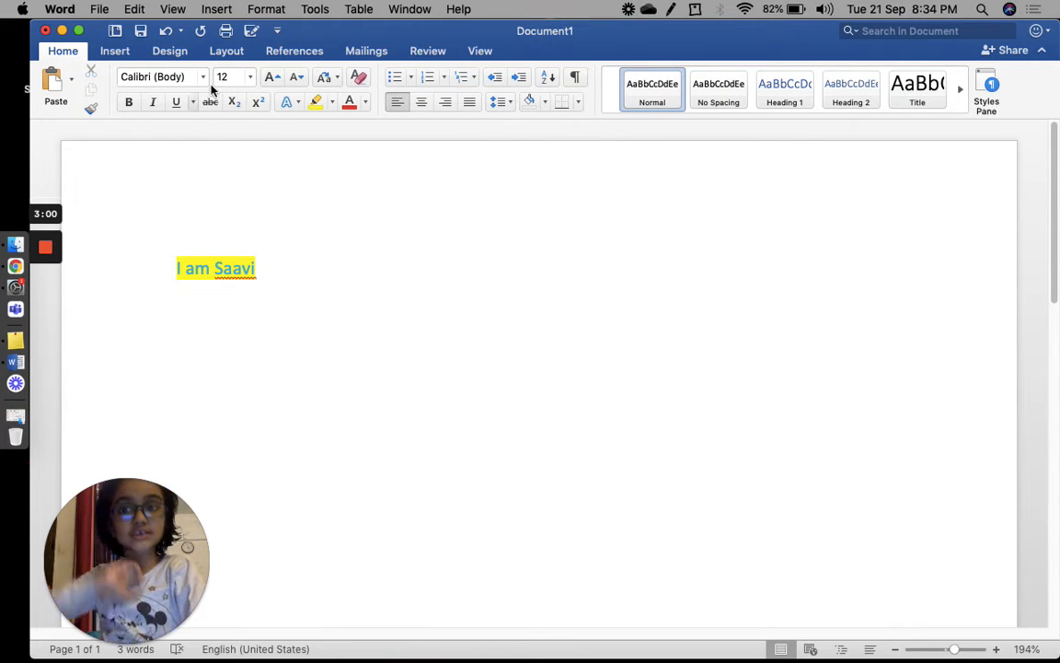
Set the 'I am Saavi' font size to 14 pt.
{"action": "left_click", "coordinate": [249, 76]}
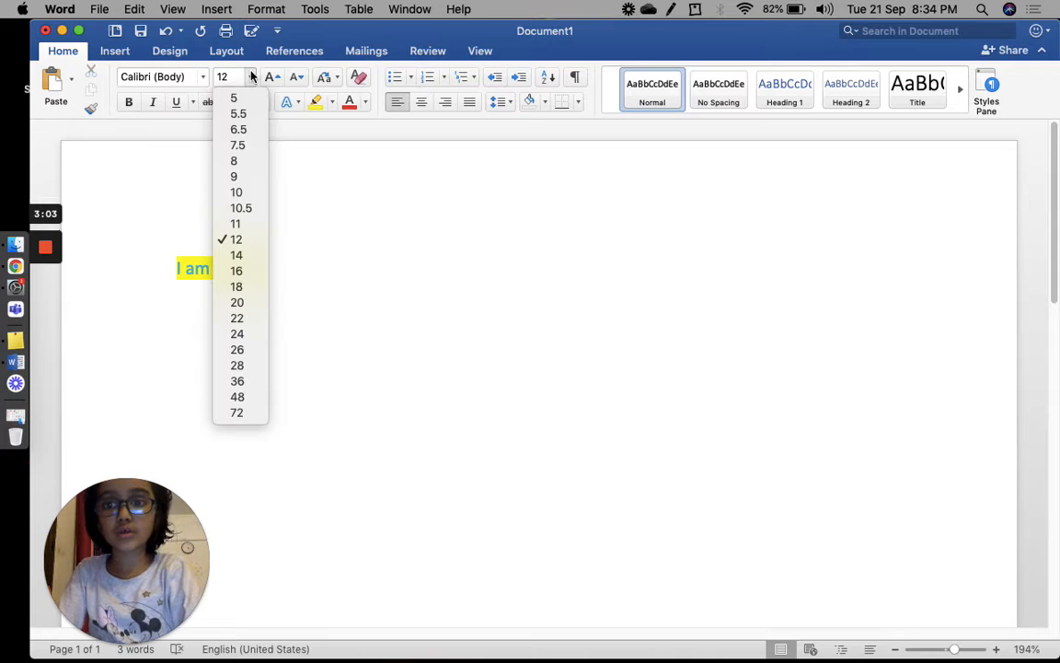
{"action": "mouse_move", "coordinate": [237, 318]}
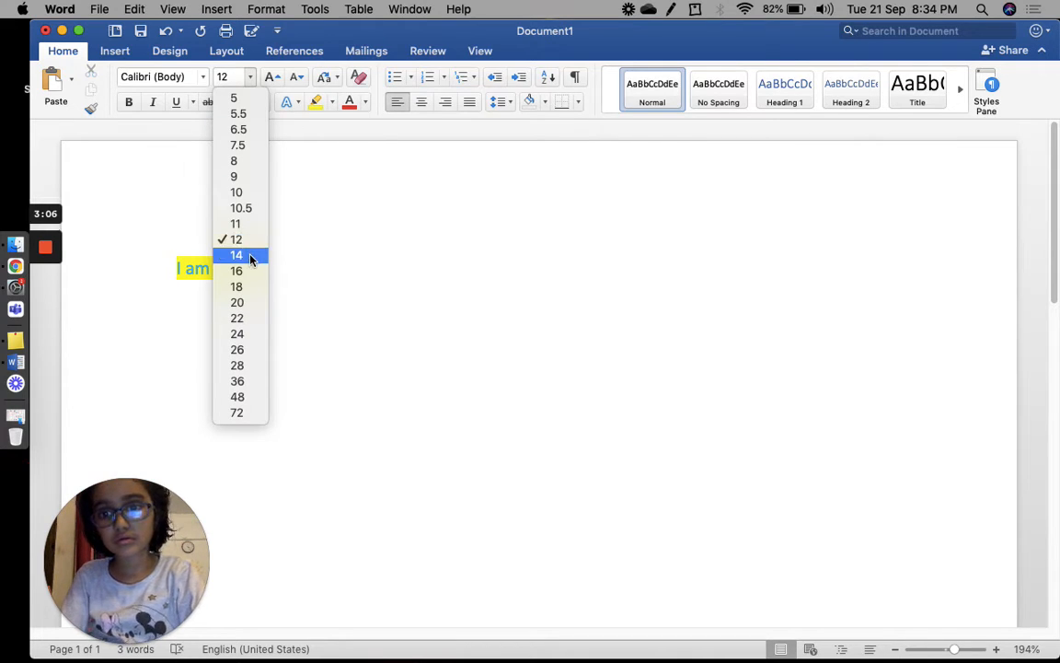
{"action": "left_click", "coordinate": [237, 254]}
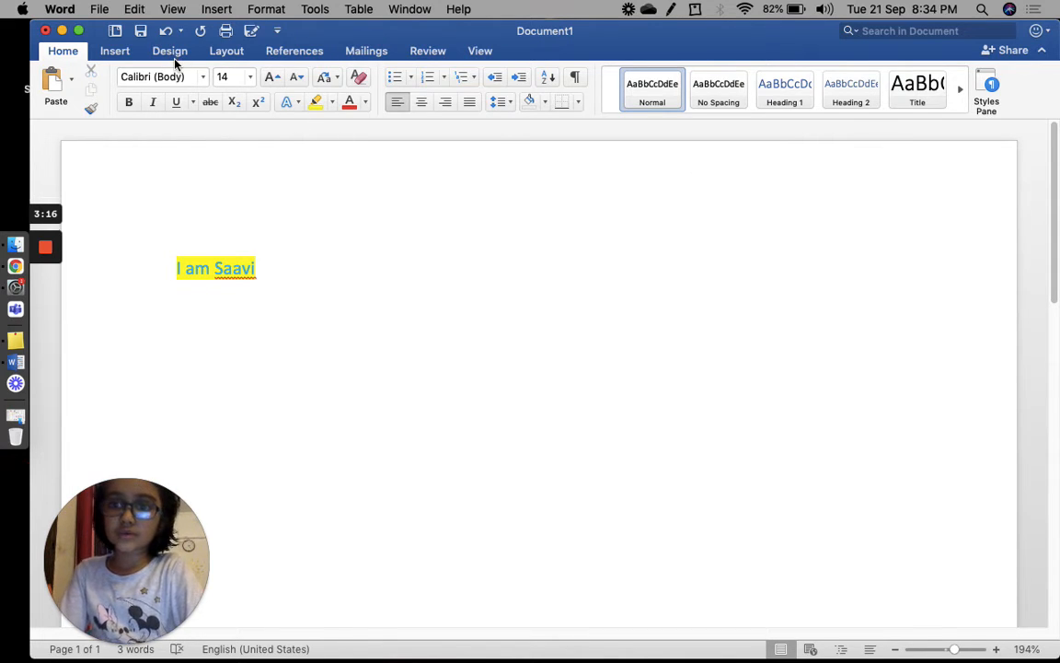
Colour the page blue, then change the page colour to red.
{"action": "left_click", "coordinate": [170, 50]}
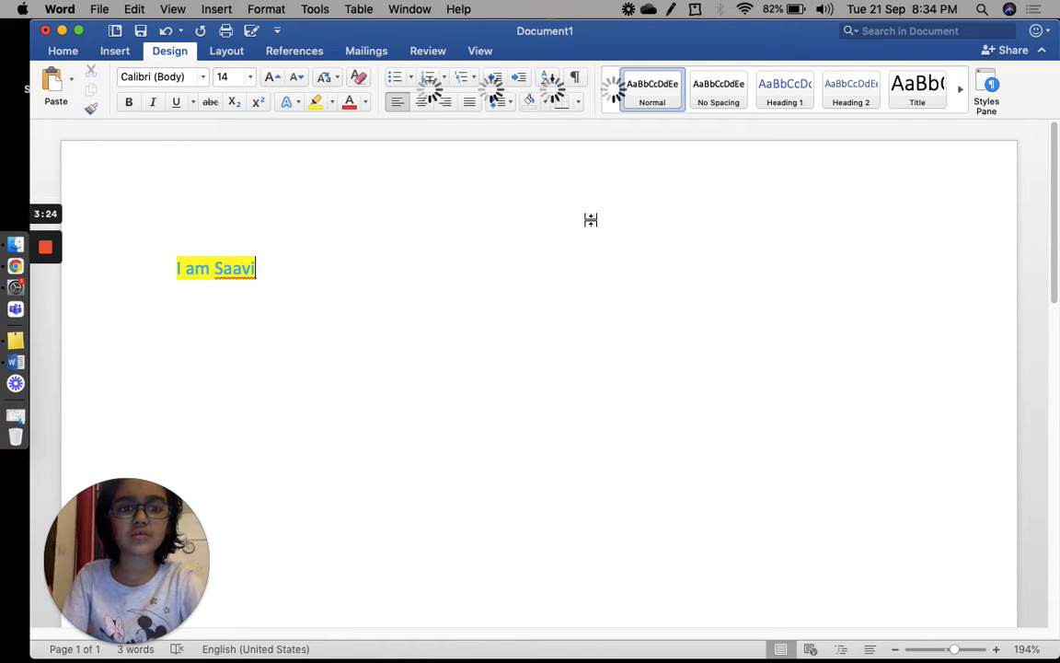
{"action": "mouse_move", "coordinate": [705, 192]}
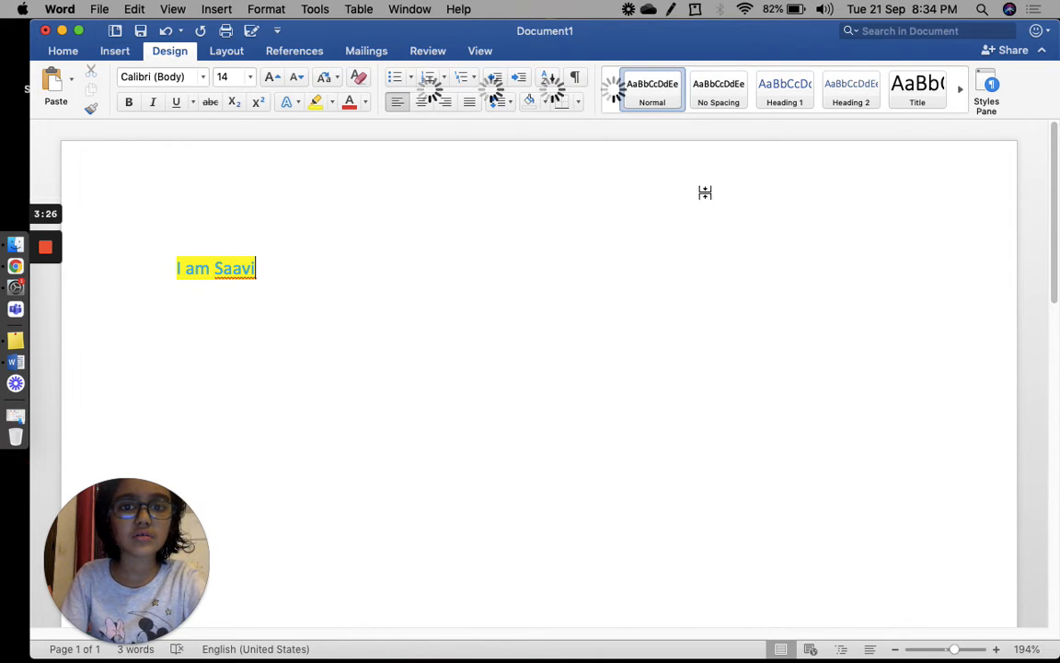
{"action": "left_click", "coordinate": [170, 51]}
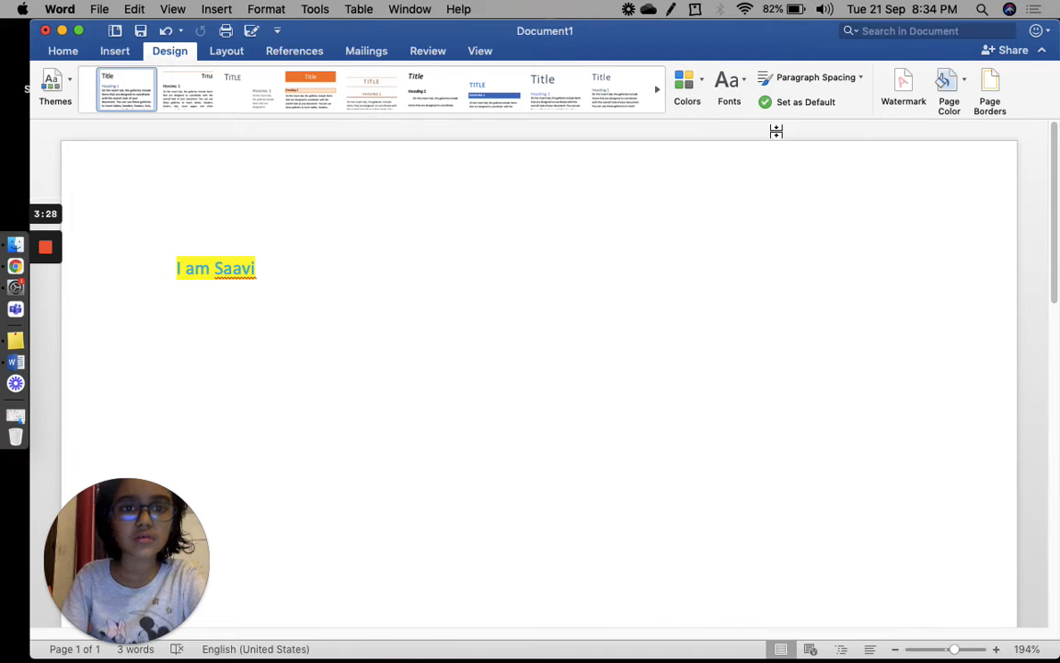
{"action": "left_click", "coordinate": [949, 82]}
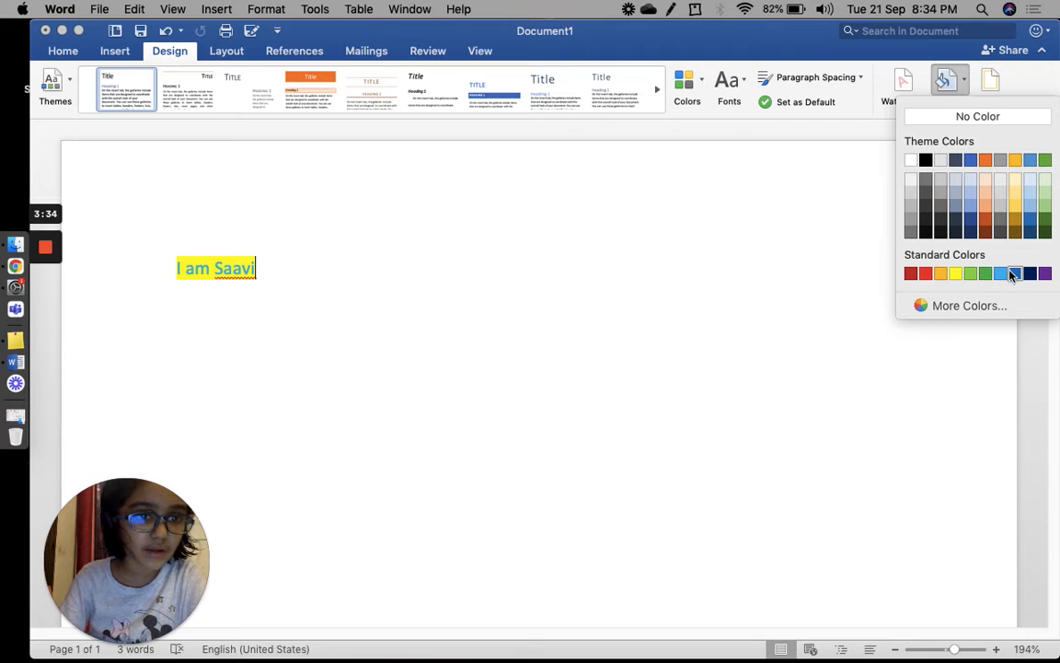
{"action": "left_click", "coordinate": [1001, 273]}
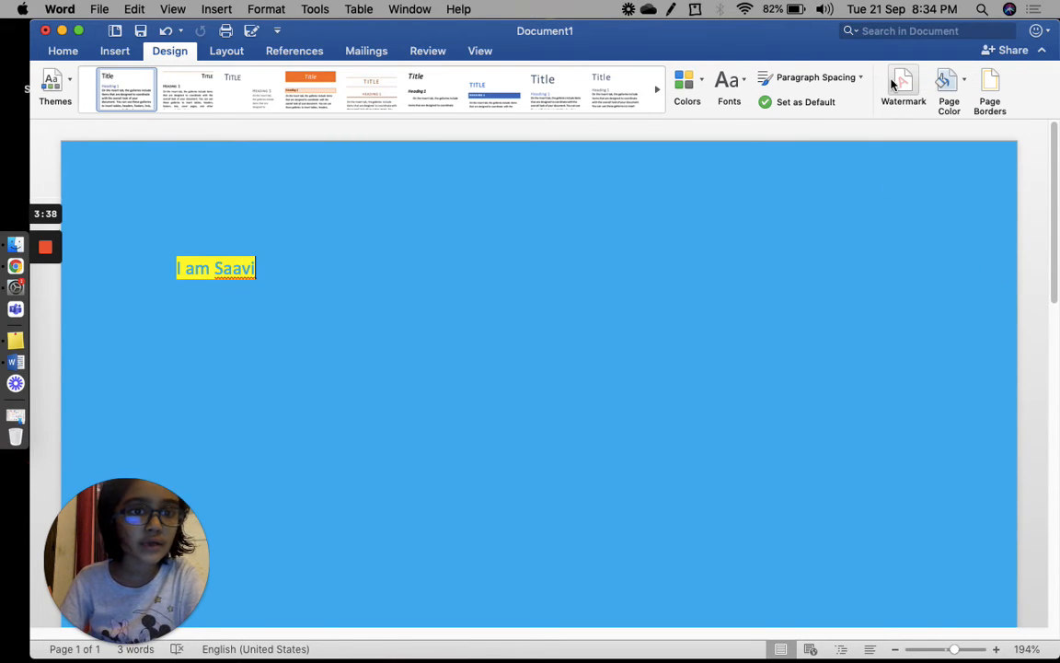
{"action": "left_click", "coordinate": [949, 87]}
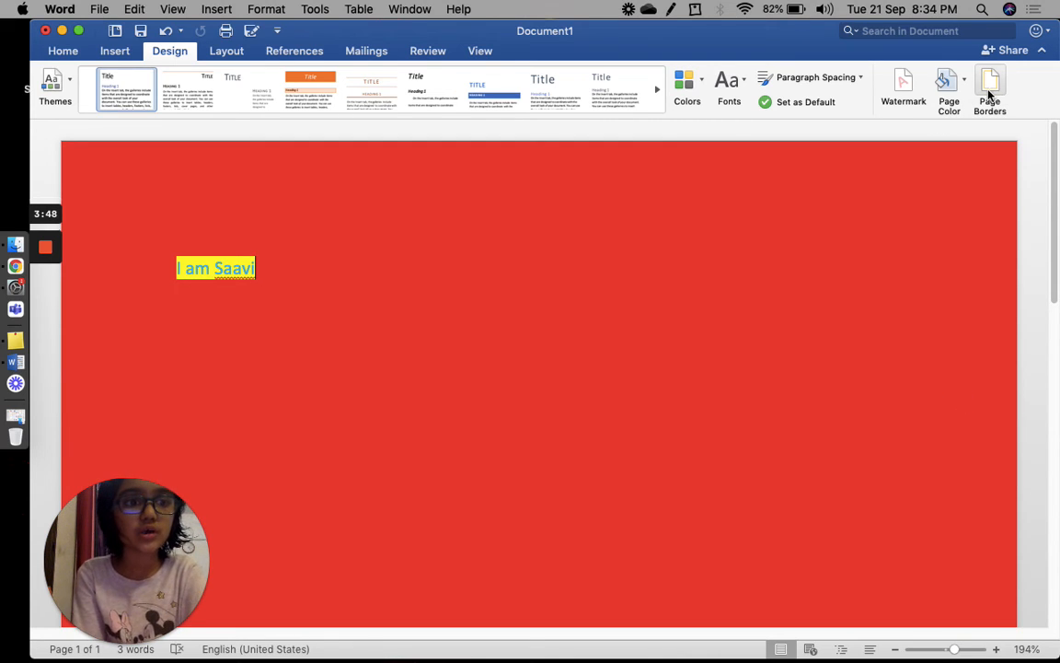
Apply the globe picture art page border to the document.
{"action": "left_click", "coordinate": [991, 88]}
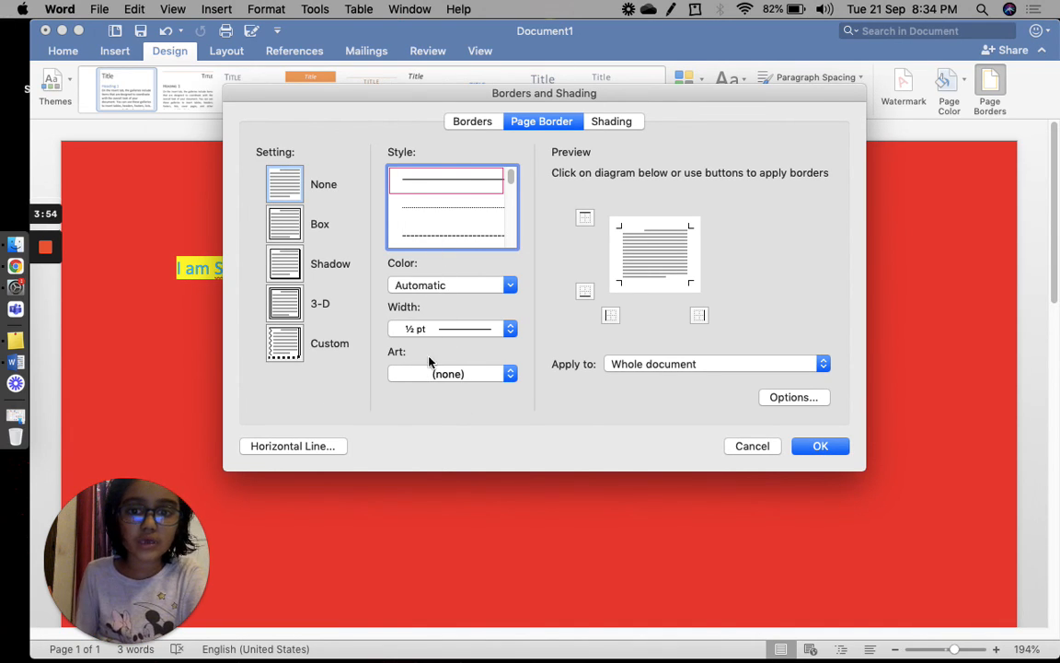
{"action": "left_click", "coordinate": [452, 374]}
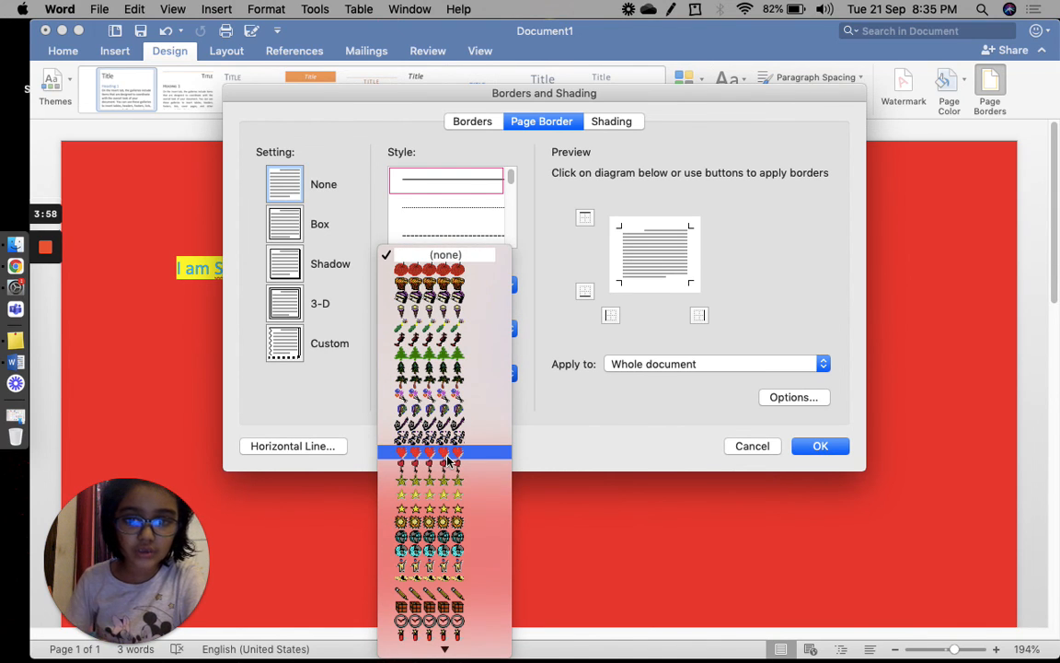
{"action": "left_click", "coordinate": [428, 450]}
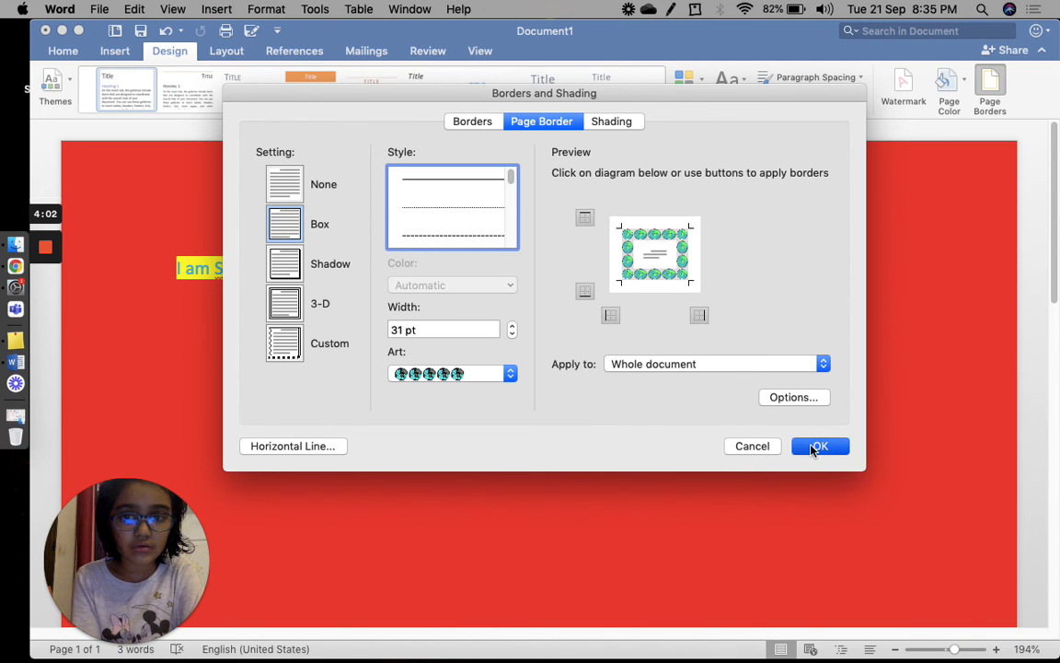
{"action": "left_click", "coordinate": [818, 446]}
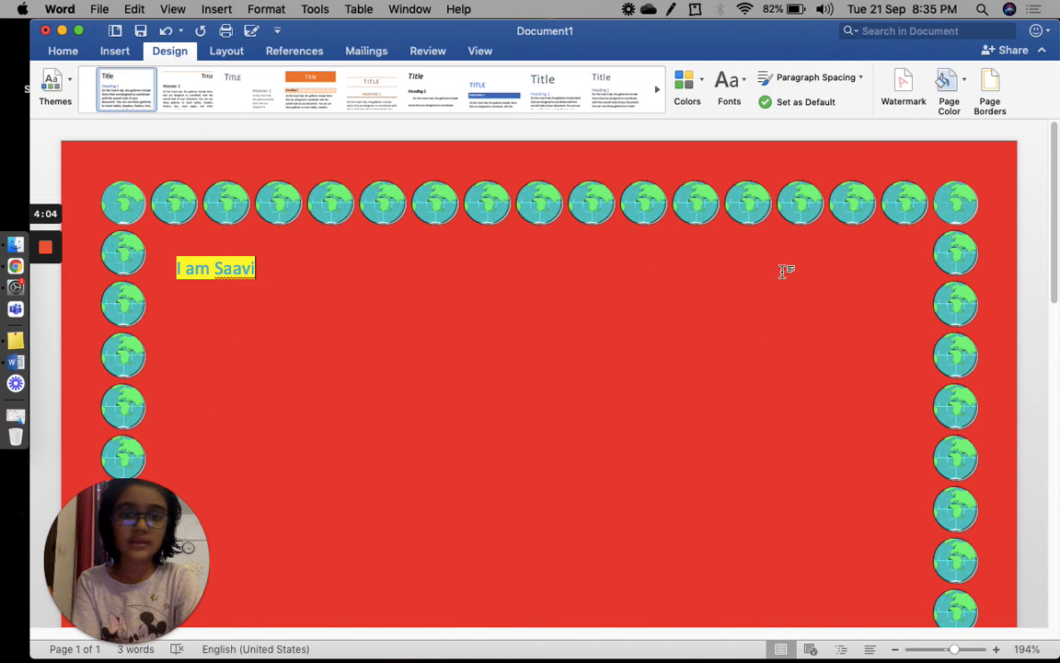
{"action": "scroll", "scroll_direction": "down", "scroll_amount": 3}
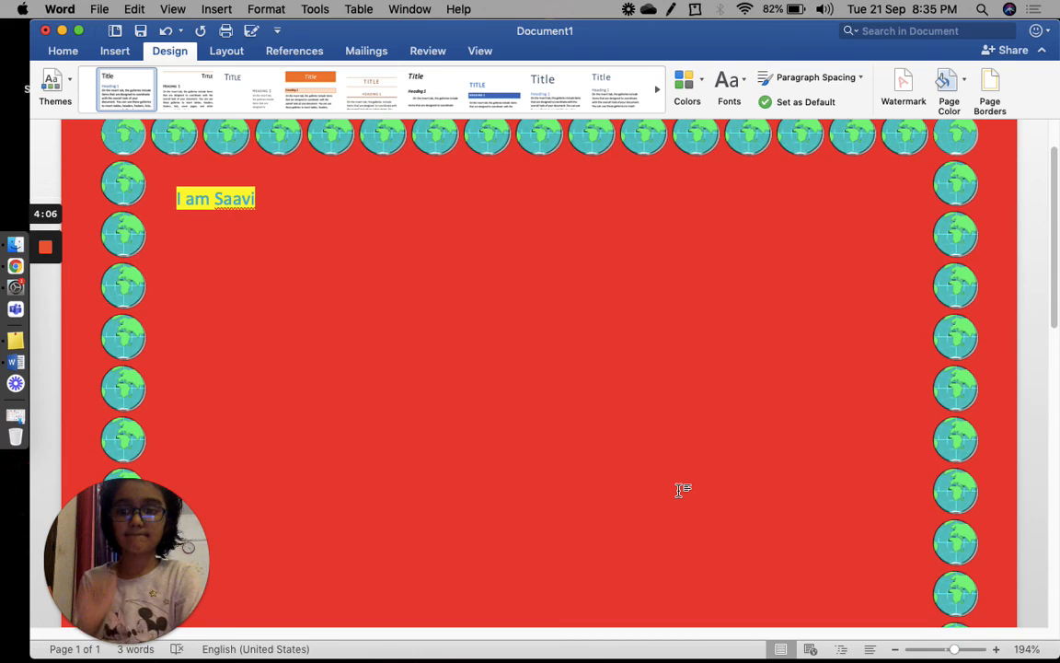